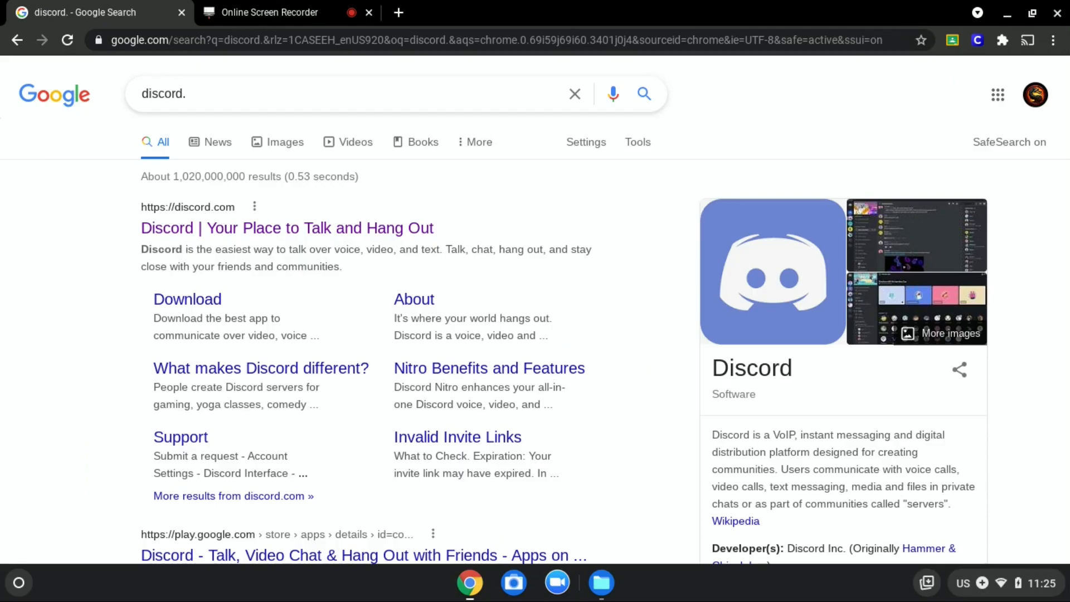
- Close the Google results for discord and bring up a new tab page
left_click(286, 227)
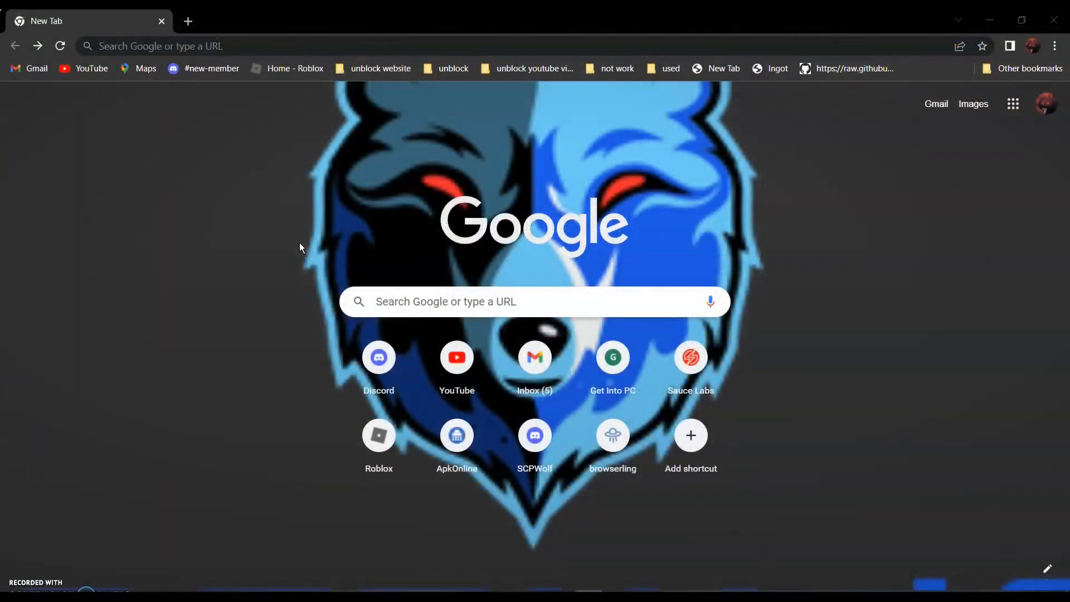
mouse_move(222, 139)
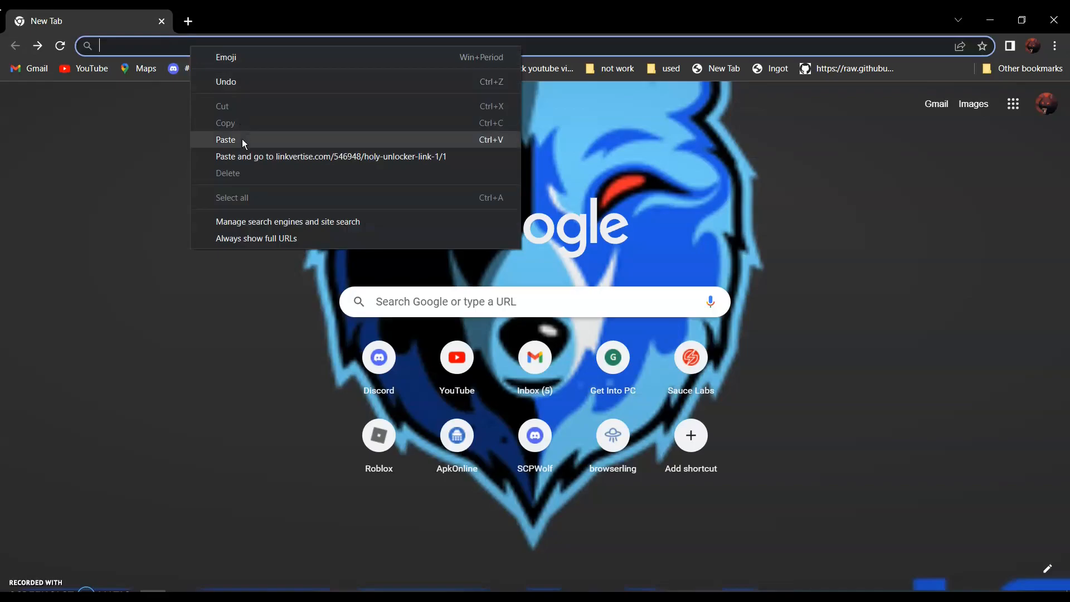
- Paste and open the Linkvertise Holy Unblocker link, then scroll down toward Free Access
left_click(330, 156)
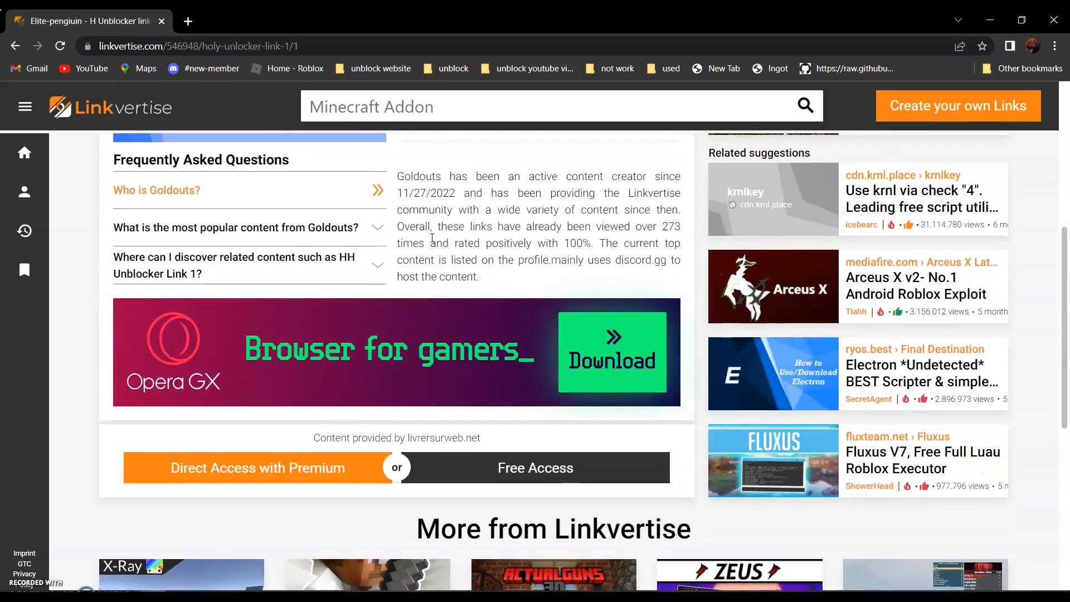
scroll("down", 3)
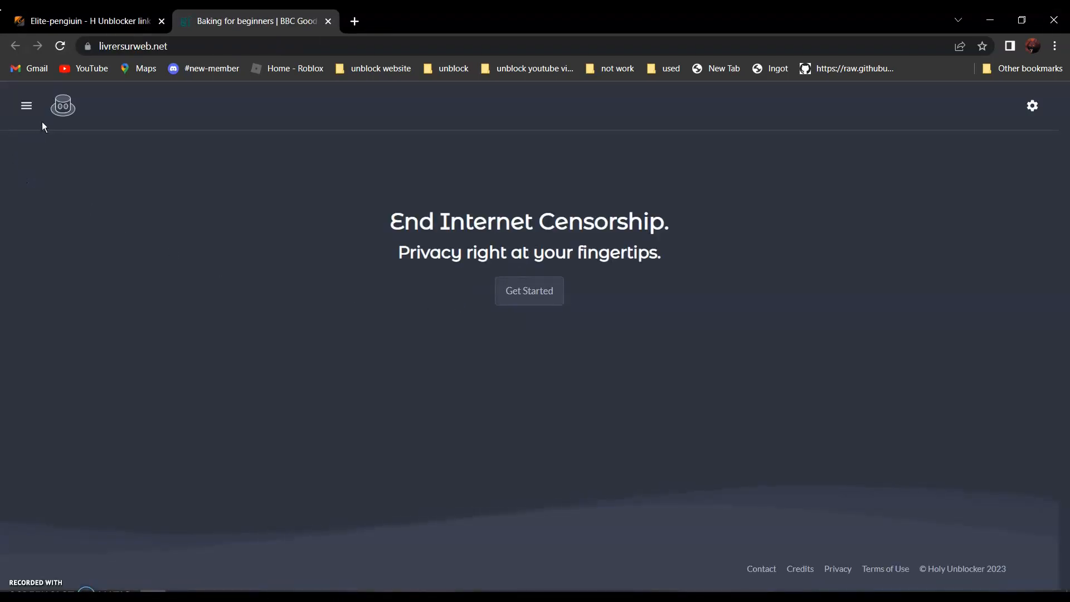
- Start the Holy Unblocker proxy and search for 'discord' in its search box
left_click(26, 106)
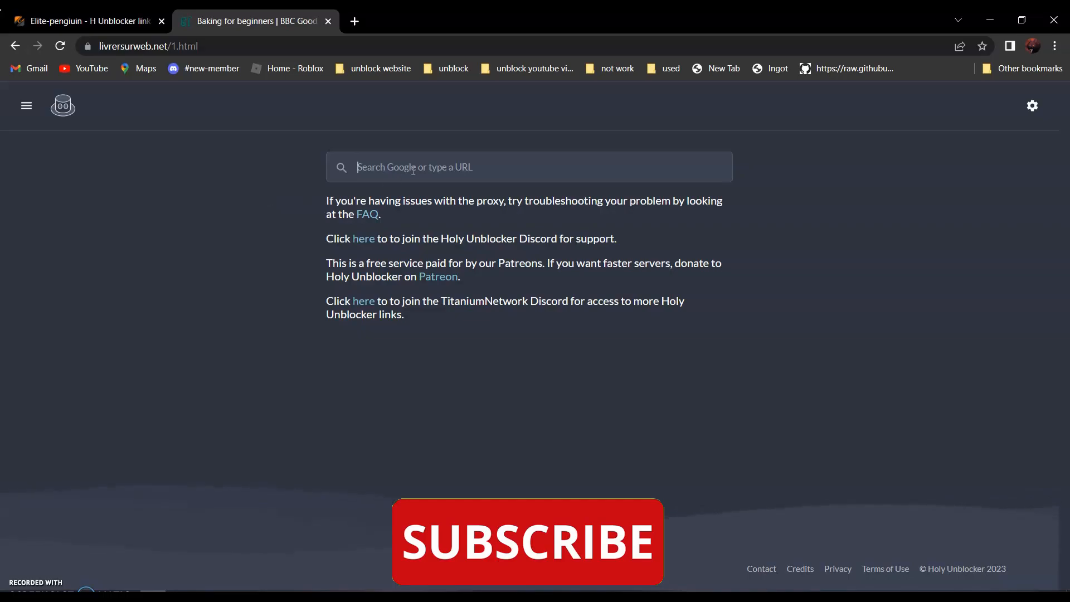
type("discord")
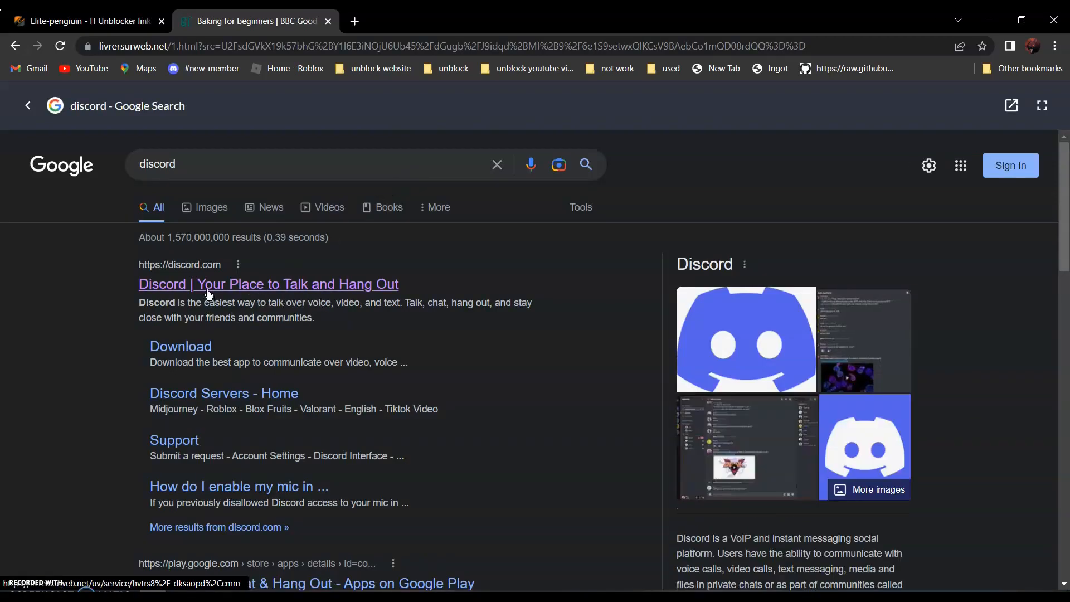
- Open the 'Discord | Your Place to Talk and Hang Out' result and scroll to its download section
left_click(268, 284)
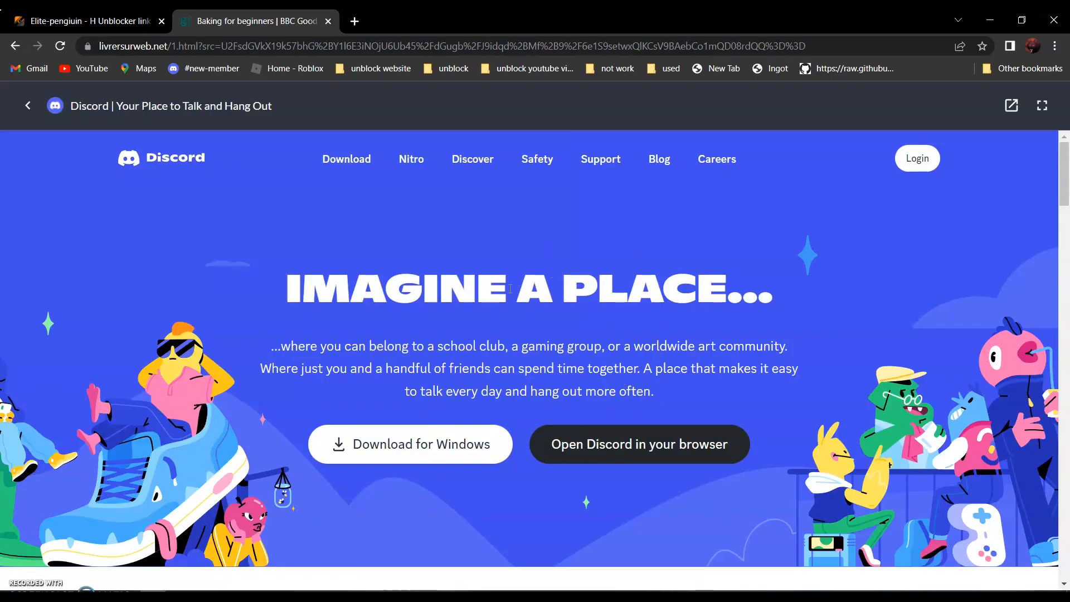
scroll("down", 3)
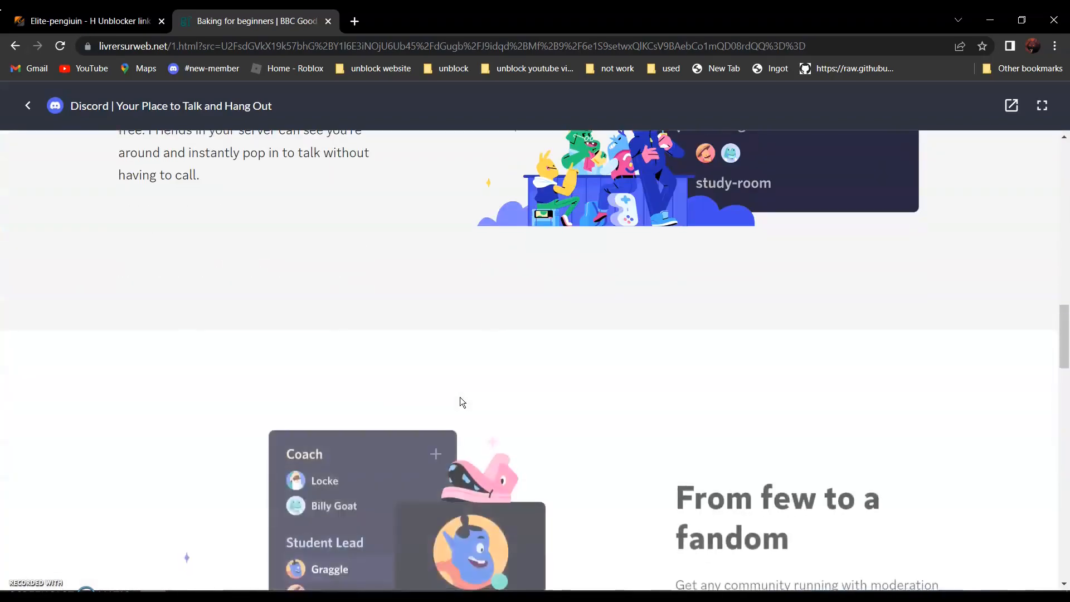
scroll("down", 3)
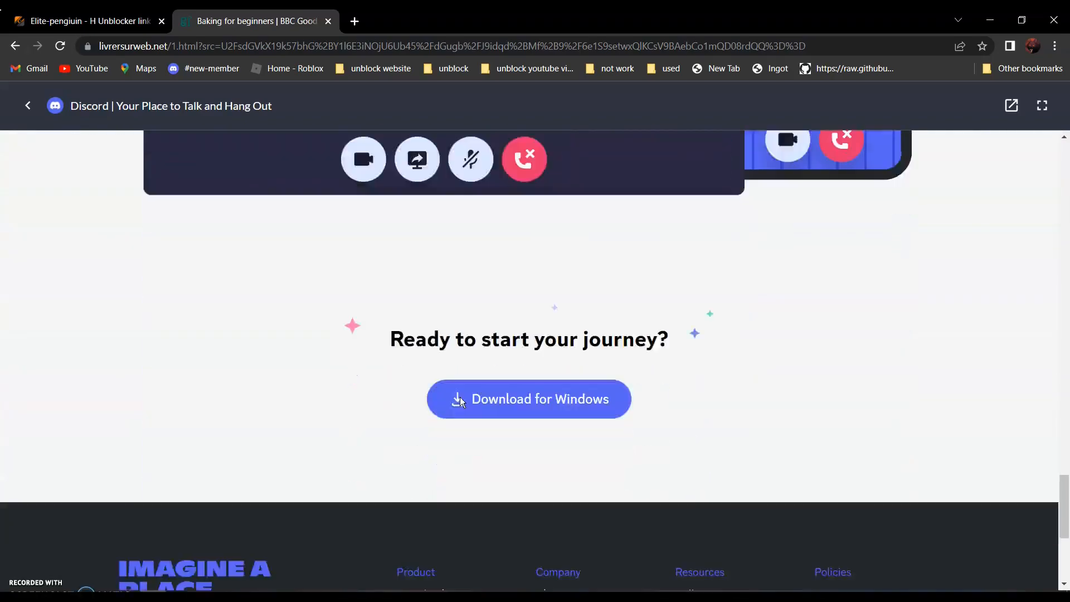